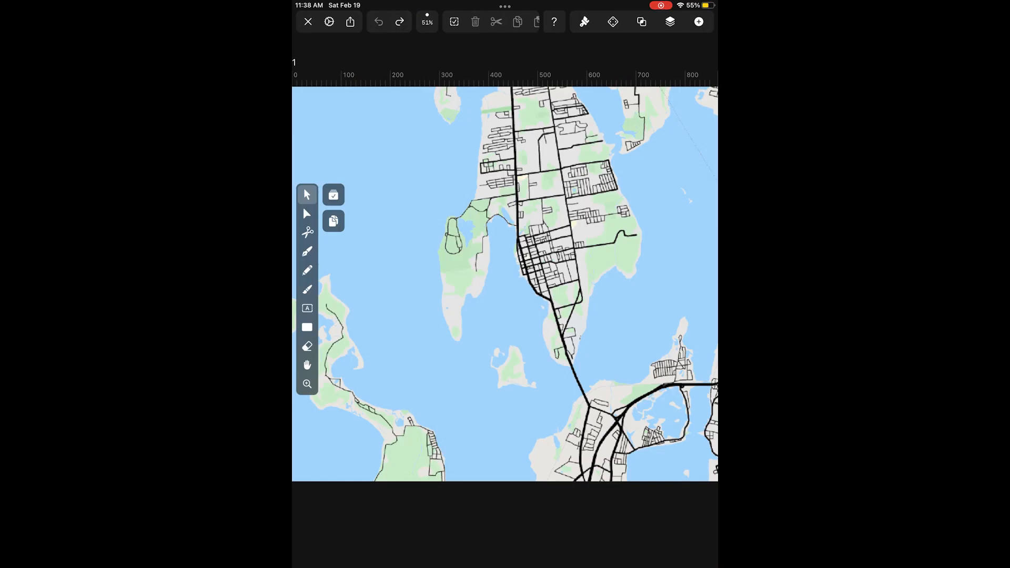
Step: Add a new empty Layer 2 above the map's Layer 1 in the Layers panel
{"action": "left_click", "coordinate": [670, 22]}
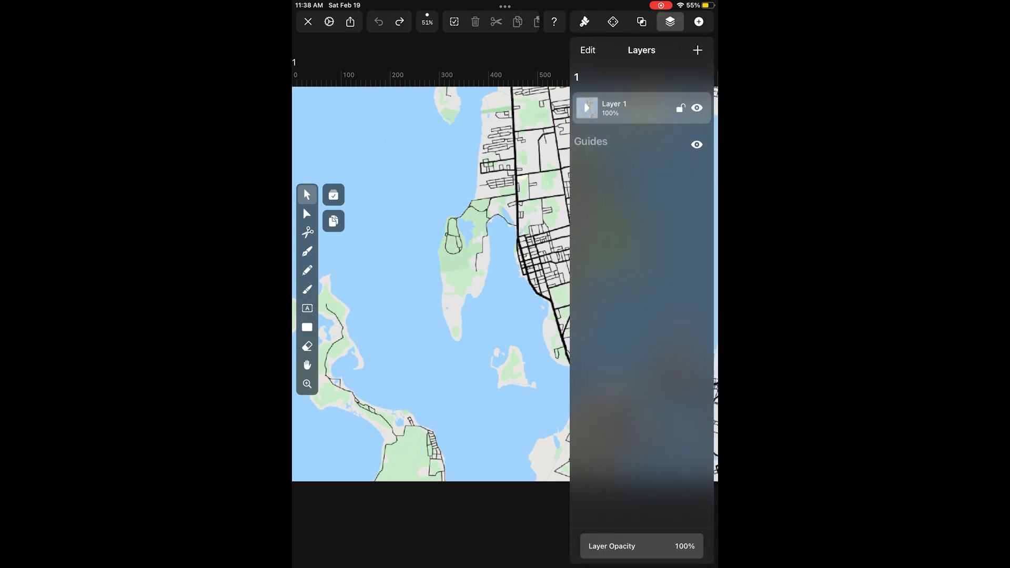
{"action": "left_click", "coordinate": [698, 51]}
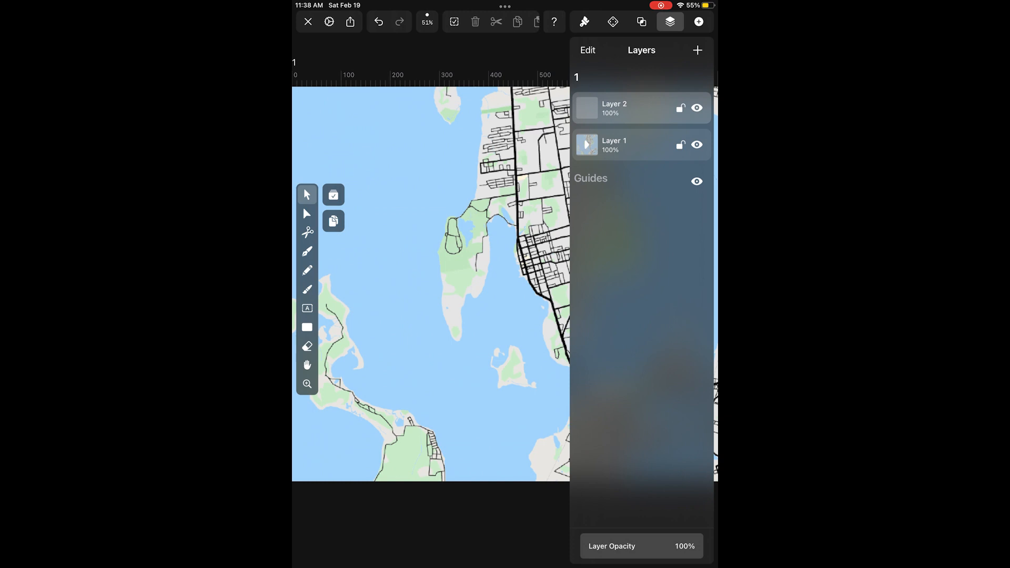
{"action": "left_click", "coordinate": [584, 21]}
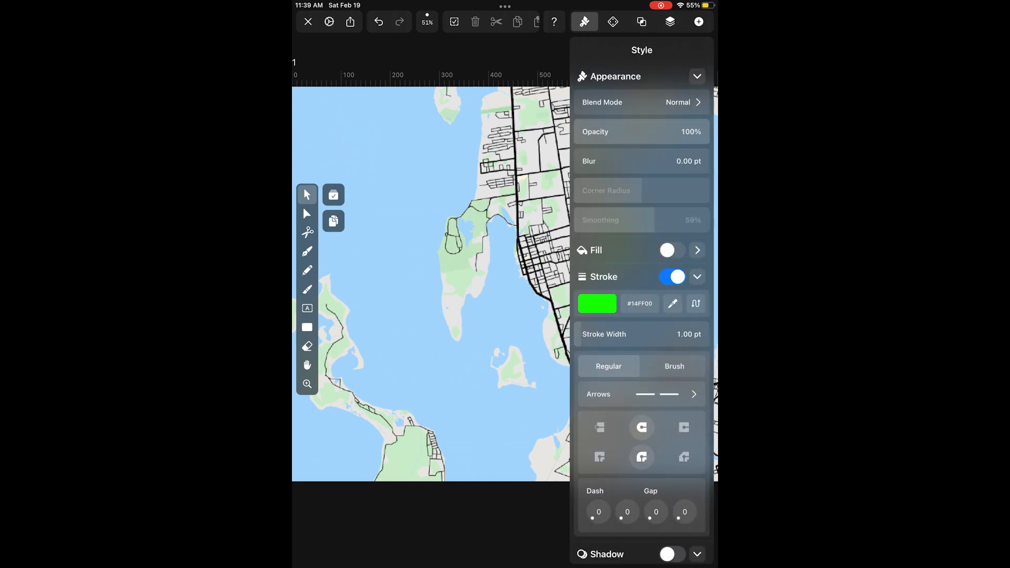
Step: Choose red as the stroke colour for the tracing outline
{"action": "left_click", "coordinate": [597, 304]}
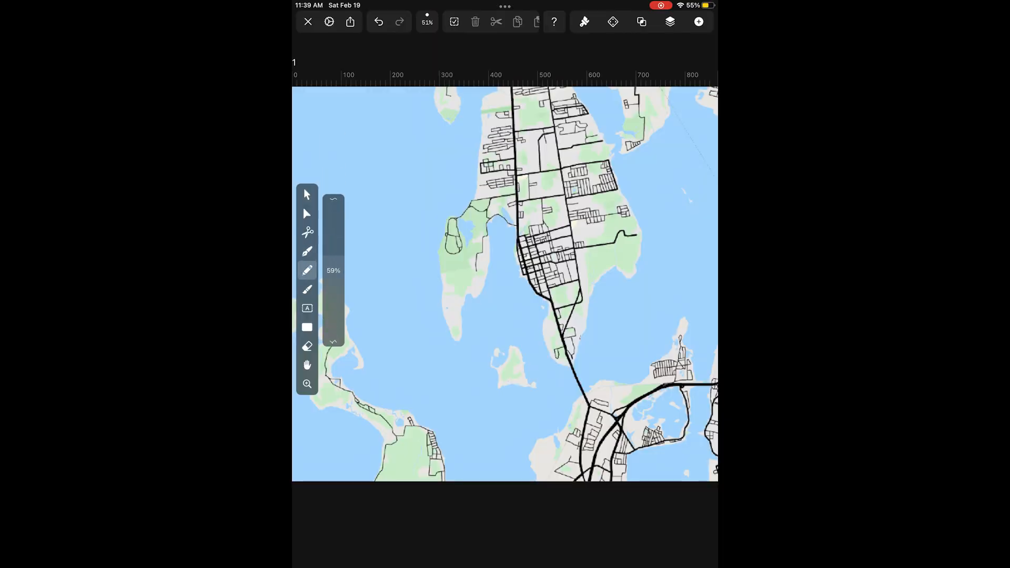
Step: Zoom to about 158% and trace the northern island's shoreline with the red Pencil
{"action": "left_click_drag", "start_coordinate": [333, 271], "coordinate": [333, 283]}
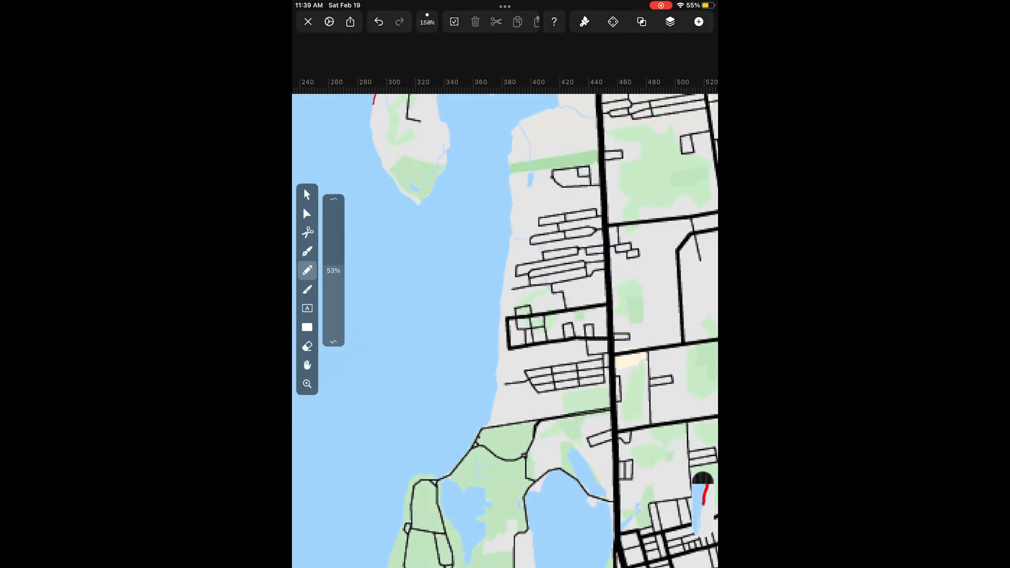
{"action": "left_click_drag", "start_coordinate": [374, 103], "coordinate": [380, 177]}
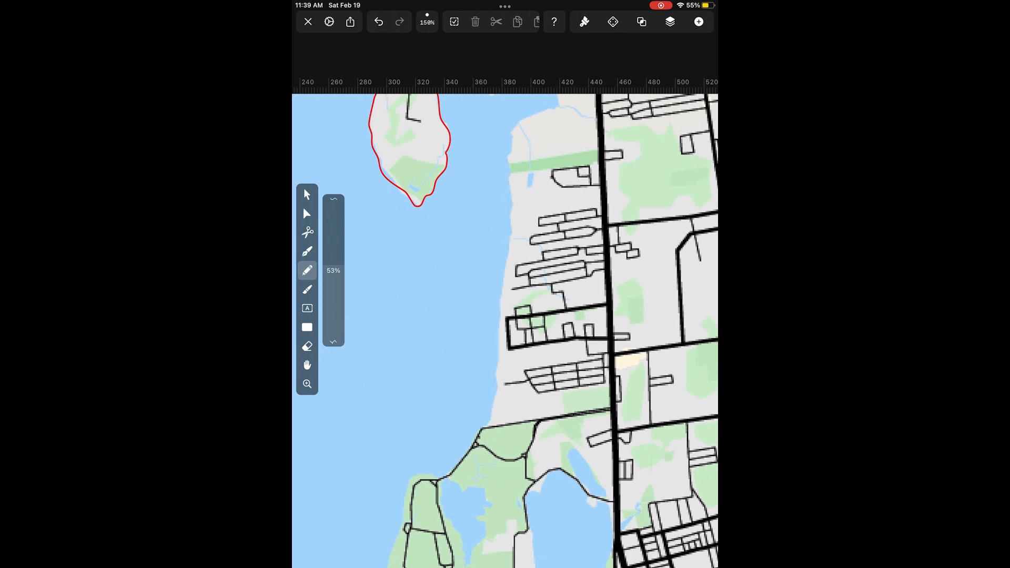
Step: Zoom to about 321% and continue the red outline down the mainland shore around the peninsula's bay
{"action": "left_click", "coordinate": [670, 21]}
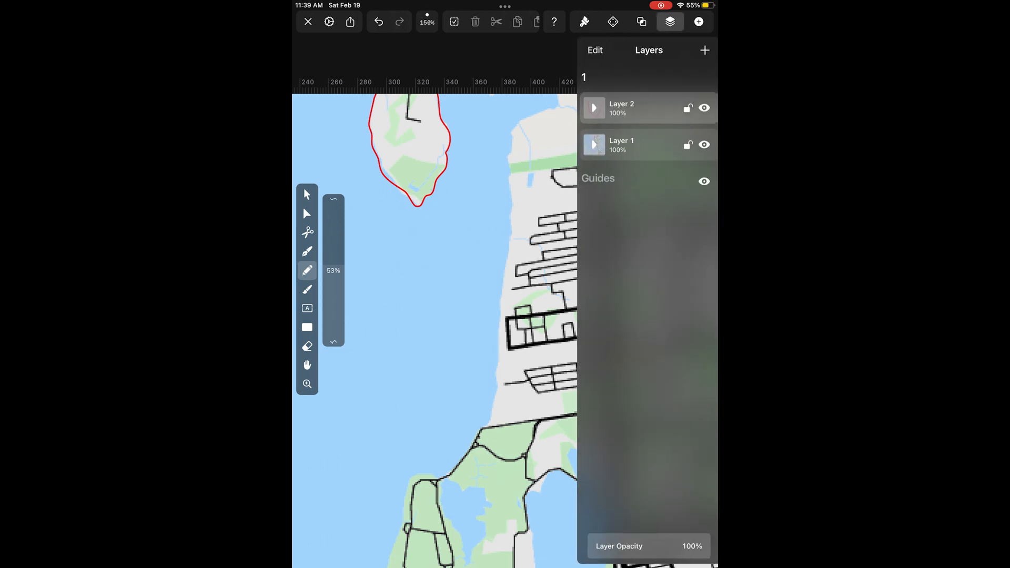
{"action": "left_click", "coordinate": [584, 21]}
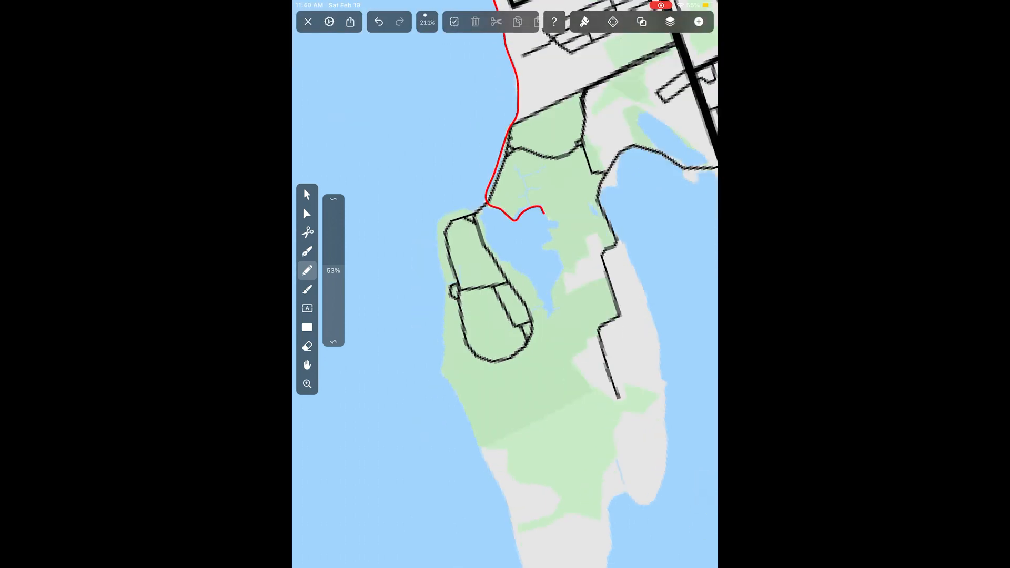
{"action": "left_click_drag", "start_coordinate": [516, 155], "coordinate": [545, 213]}
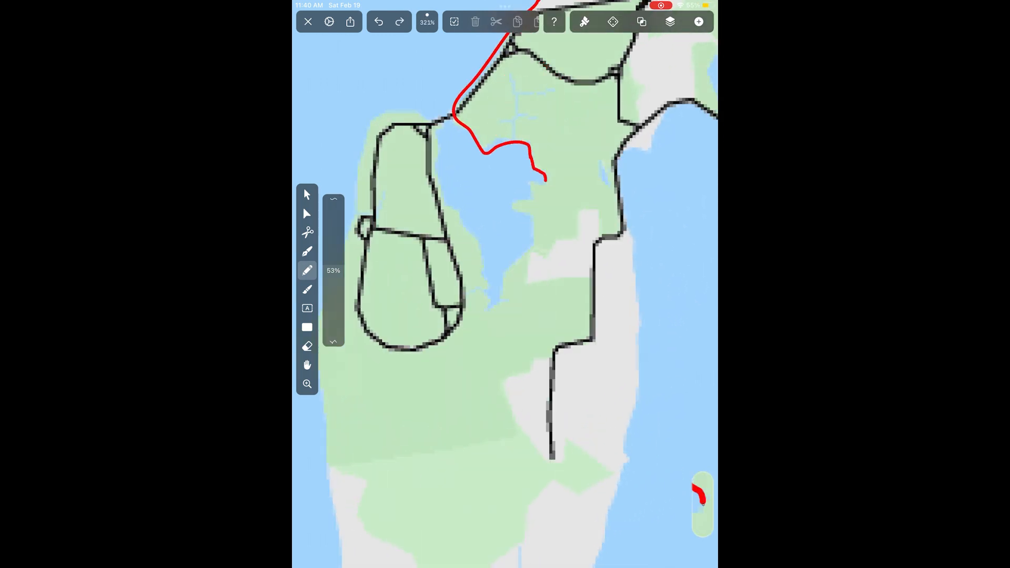
{"action": "left_click_drag", "start_coordinate": [538, 178], "coordinate": [490, 306]}
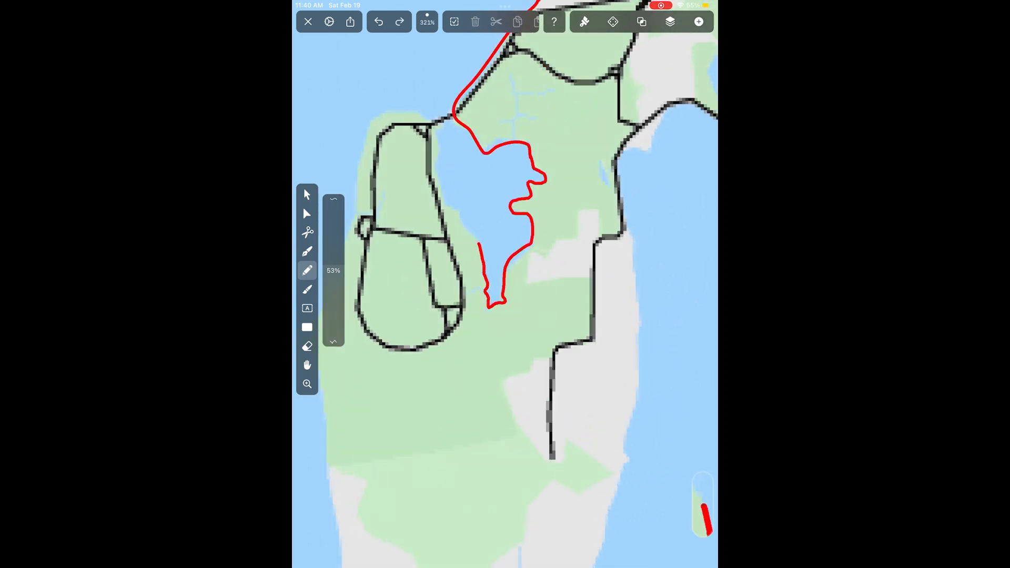